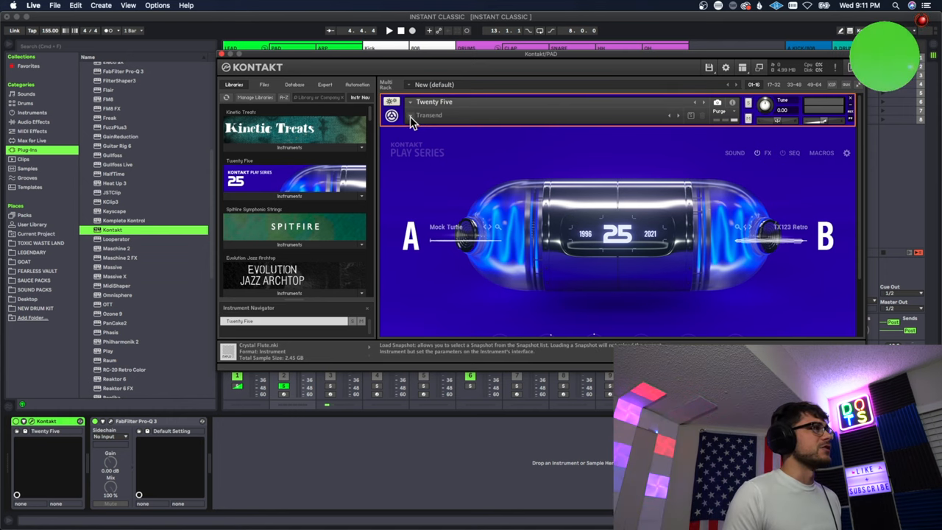
Browse the Twenty Five instrument's snapshot categories in Kontakt for the melody sound.
click(428, 114)
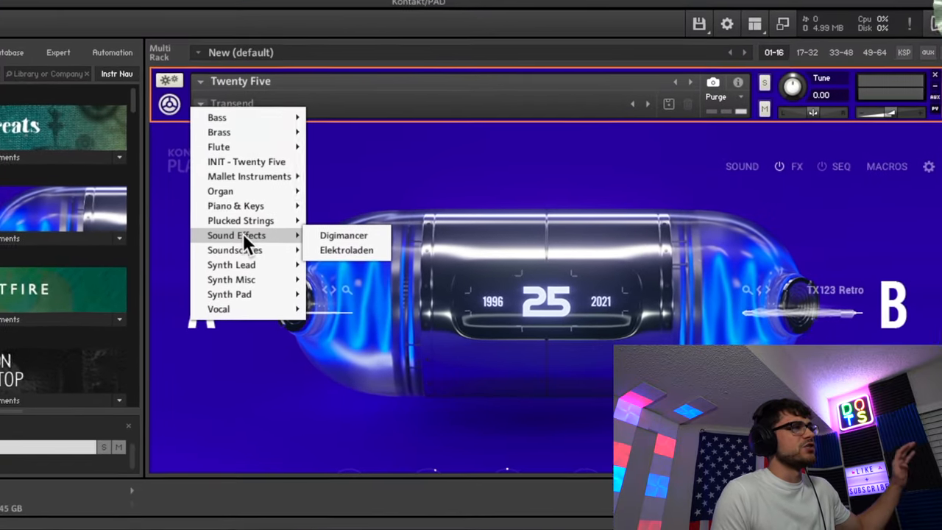
mouse_move(238, 220)
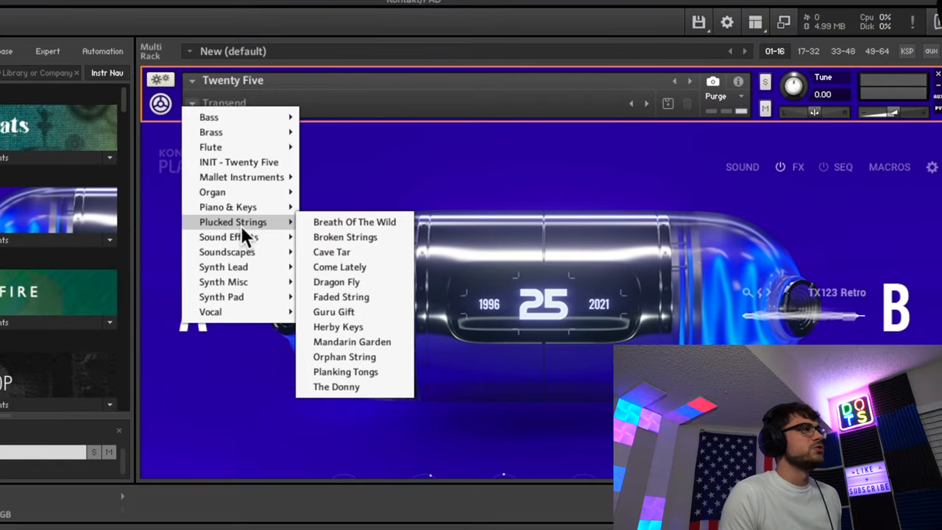
mouse_move(438, 33)
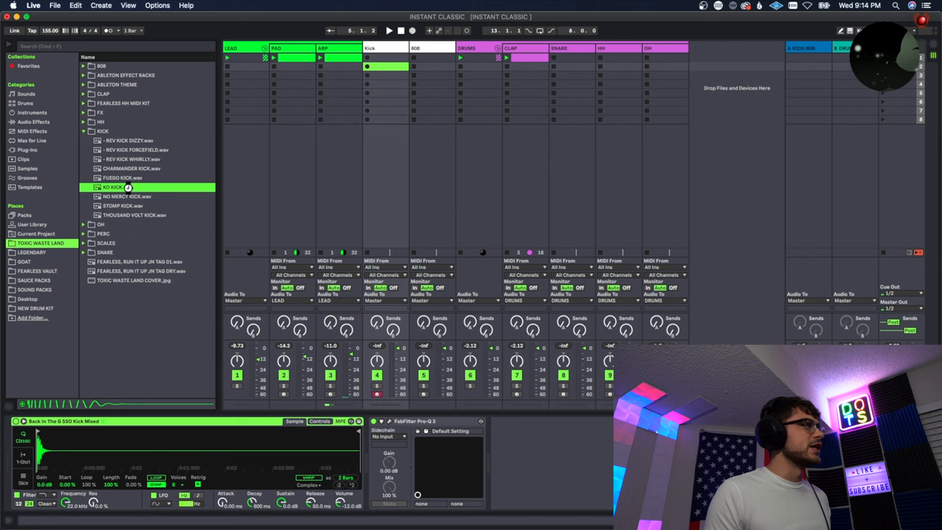
Load a kick sample from the KICK folder into Simpler on the KICK track.
double_click(117, 185)
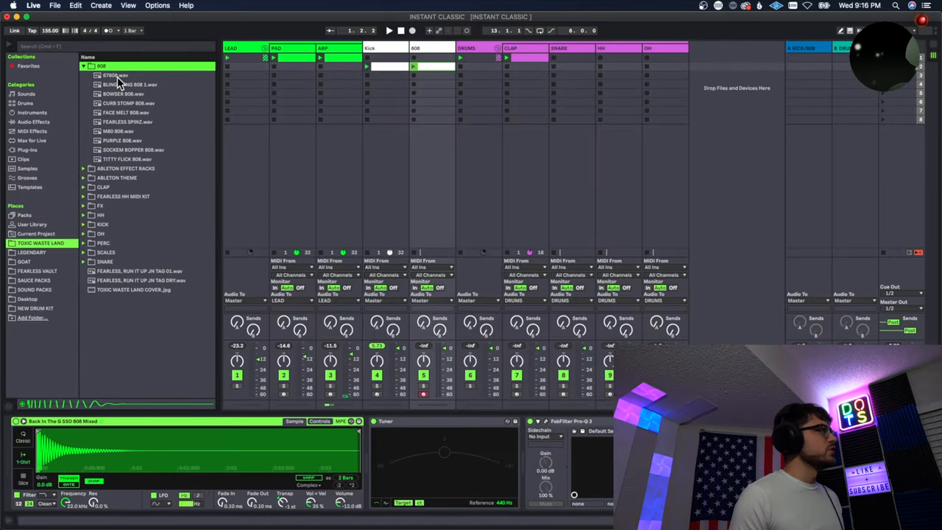
Pick an 808 sample from the 808 folder for the 808 track.
click(114, 74)
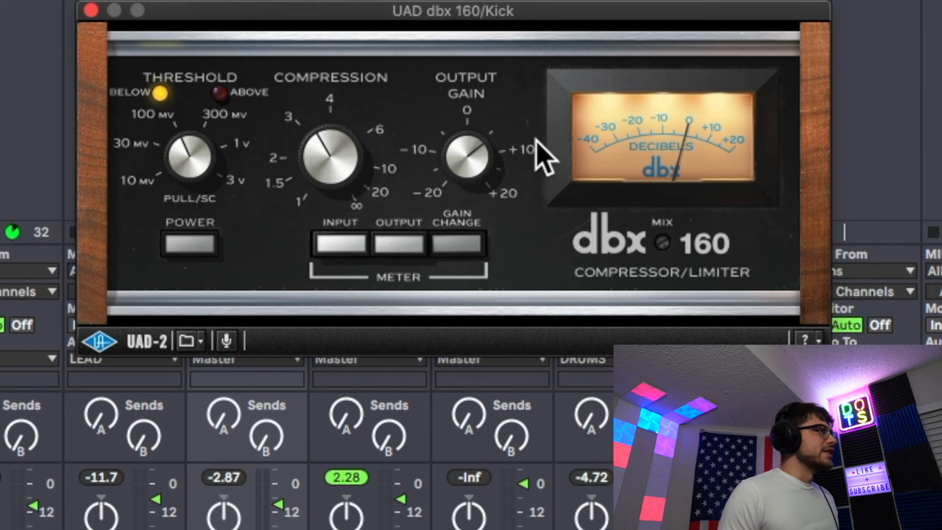
mouse_move(389, 209)
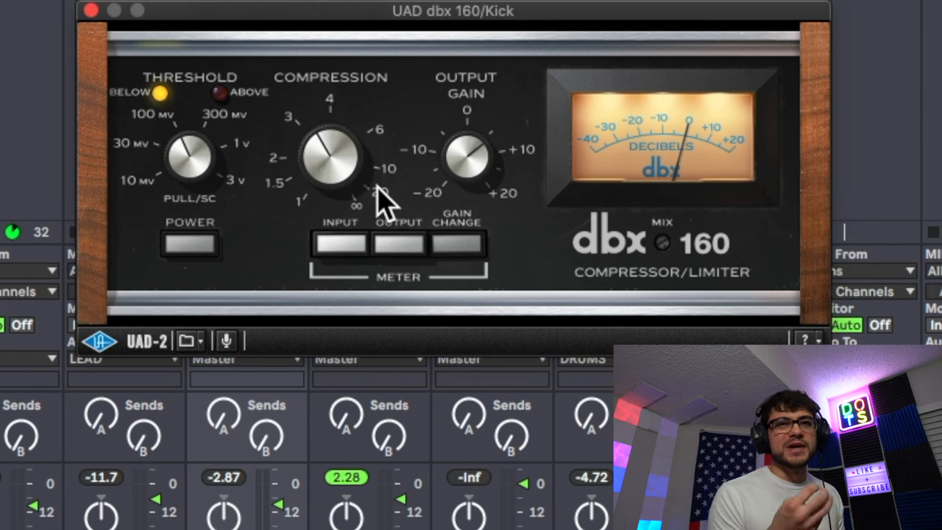
mouse_move(342, 223)
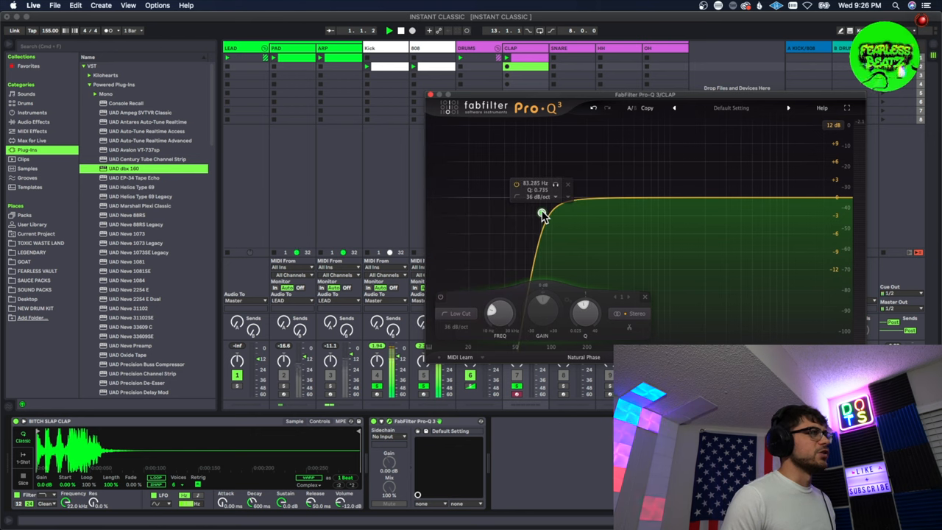
Raise the Pro-Q 3 low-cut band to remove the clap's low end.
drag(542, 213, 601, 197)
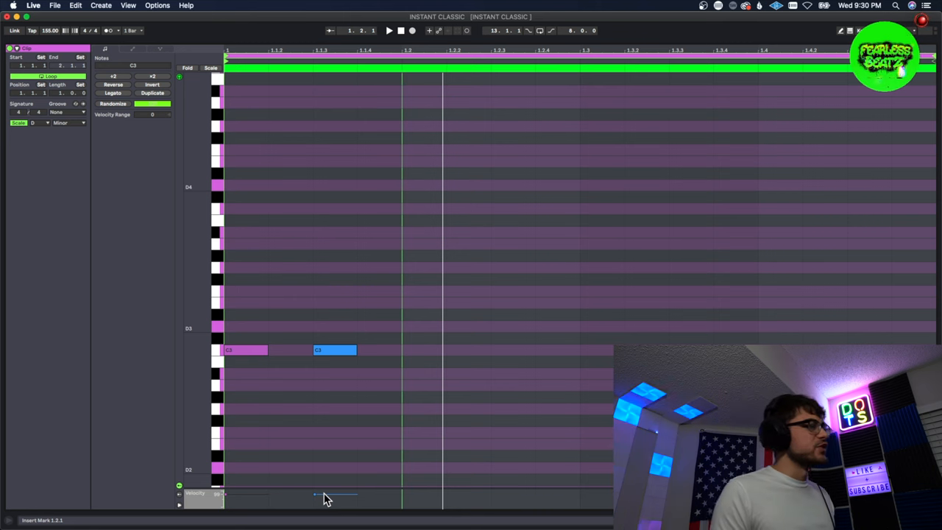
Set a hi-hat note velocity and load the HIHAT TRICKS user preset in the Effect Rack.
click(332, 350)
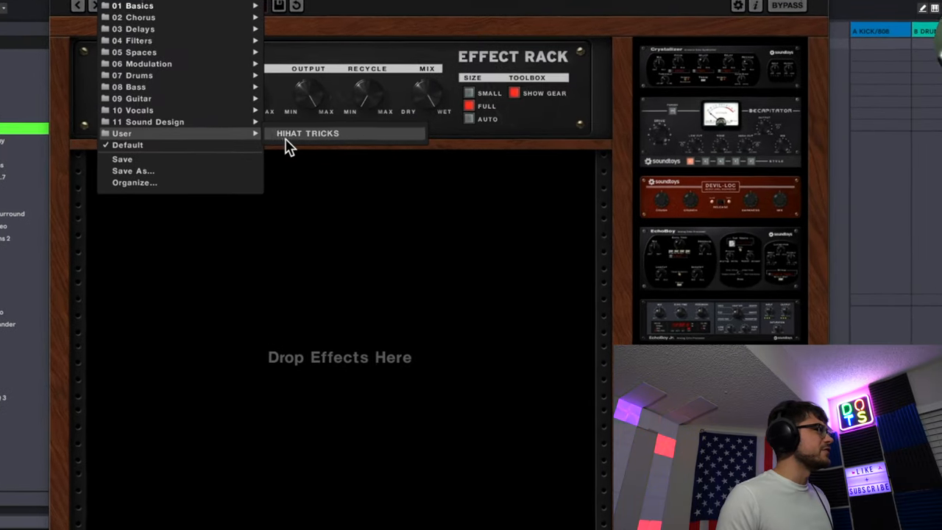
click(307, 132)
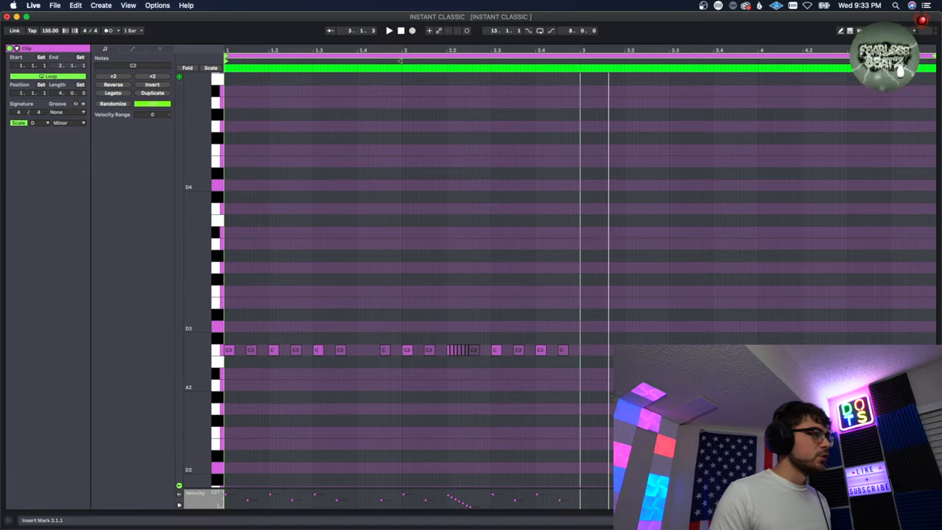
Ramp the velocities of the hi-hat roll notes in the velocity lane.
drag(524, 370, 583, 403)
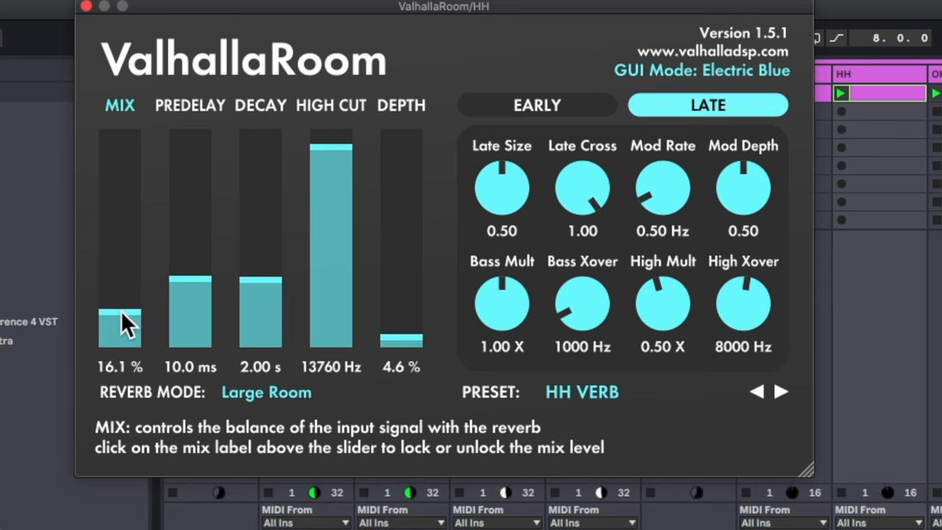
Lower the hi-hat reverb mix and set the Pro-Q 3 low-cut frequency on the OH track.
drag(121, 324, 121, 331)
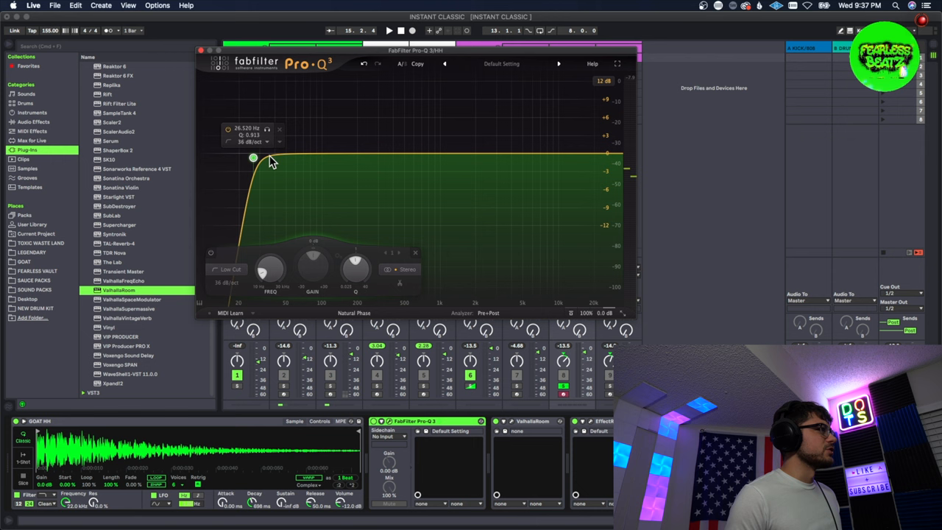
drag(253, 159, 453, 159)
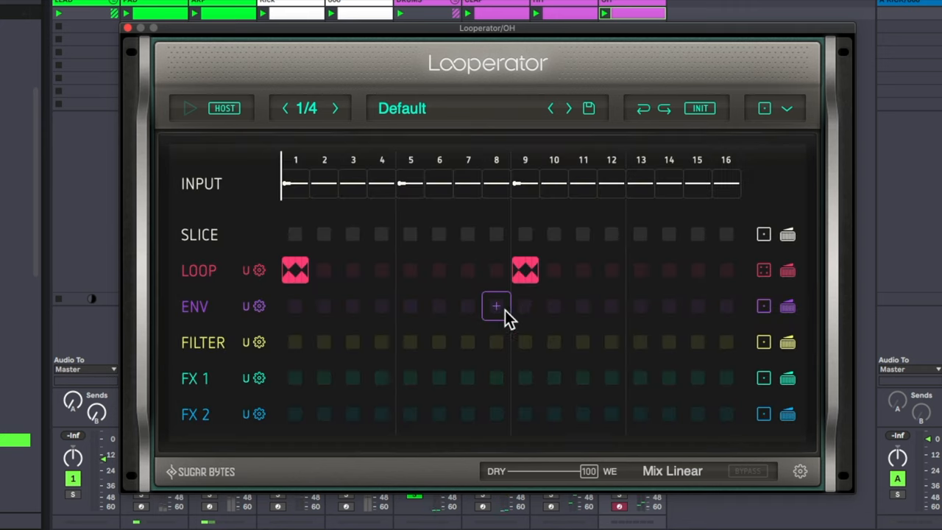
Settle Looperator's dry/wet mix around 60 and edit the loop slice on step one.
drag(588, 471, 574, 471)
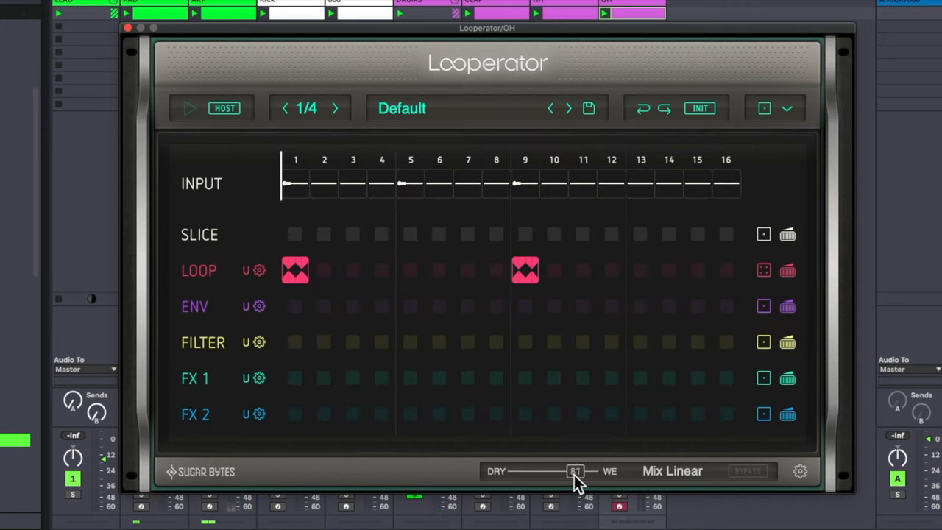
drag(574, 471, 557, 470)
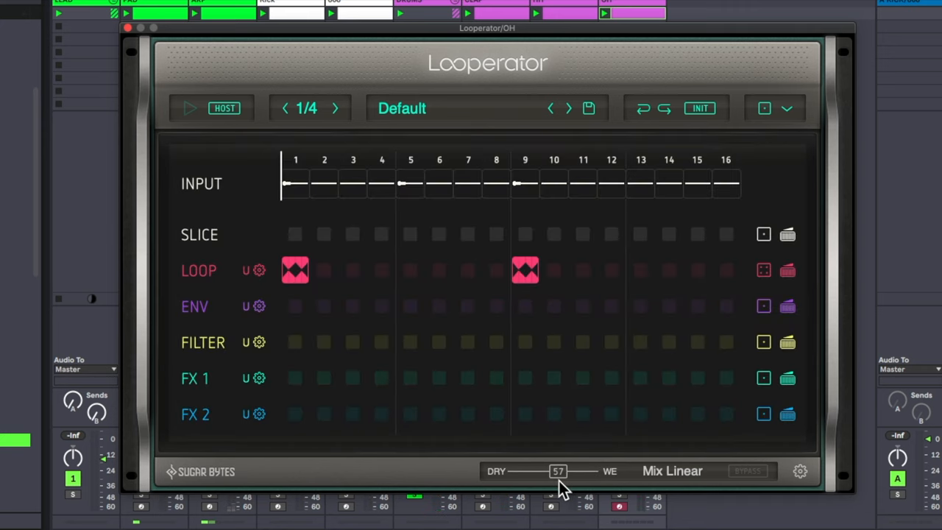
drag(559, 471, 567, 471)
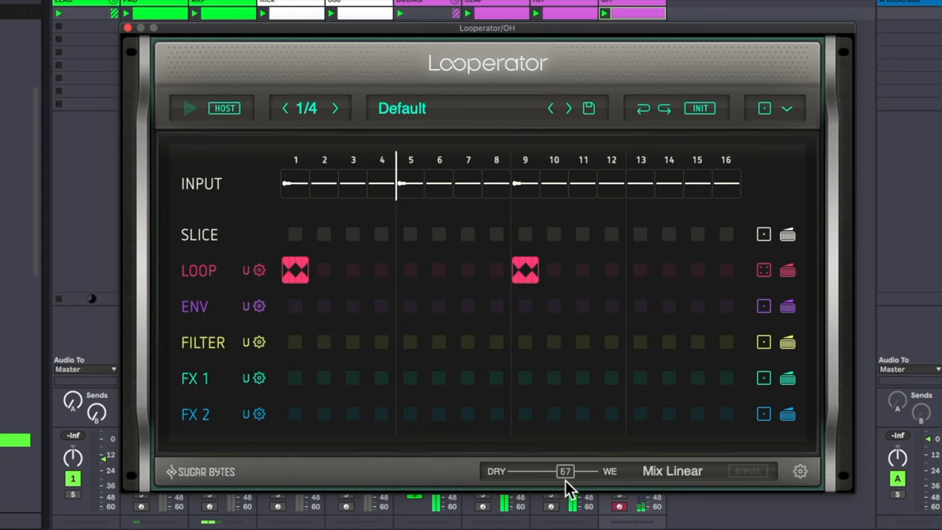
drag(571, 471, 562, 470)
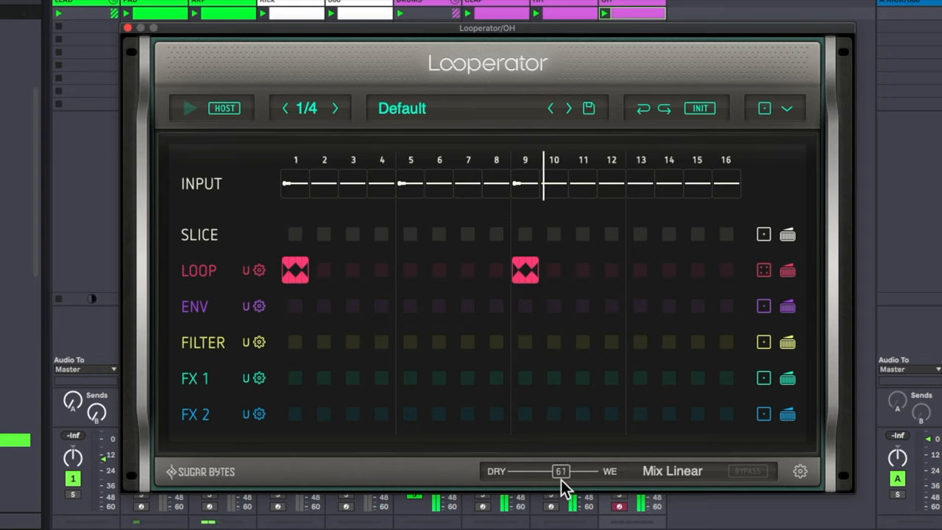
drag(562, 471, 559, 471)
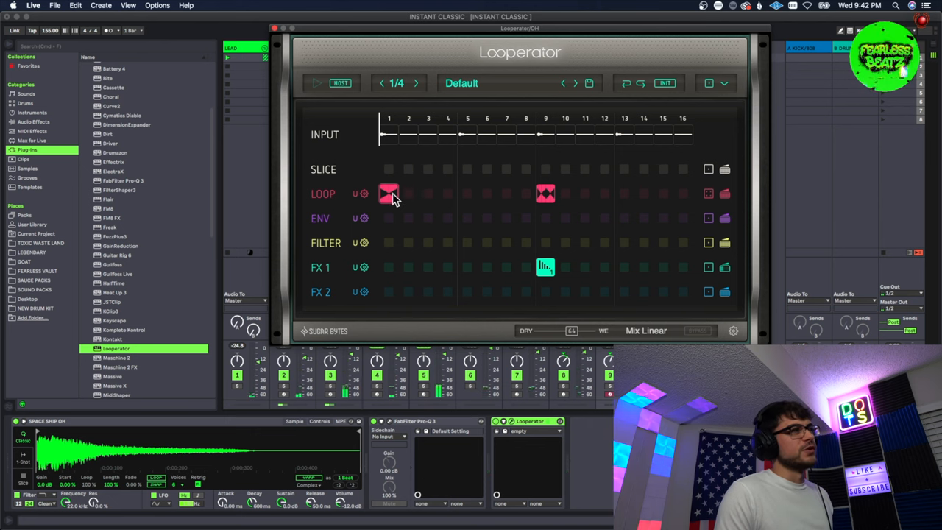
click(389, 194)
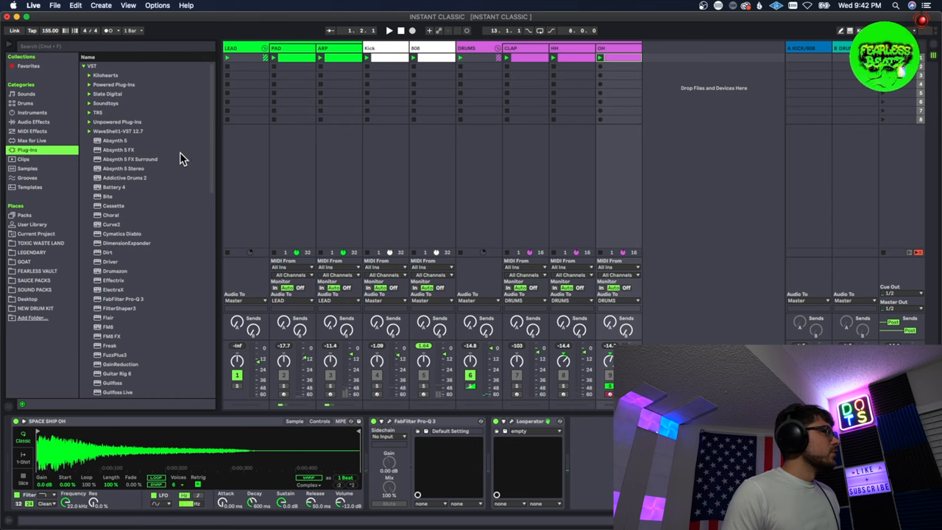
Expand the VST vendor folder showing Mix Limiter and Mix Transient Shaper and pick one.
click(83, 73)
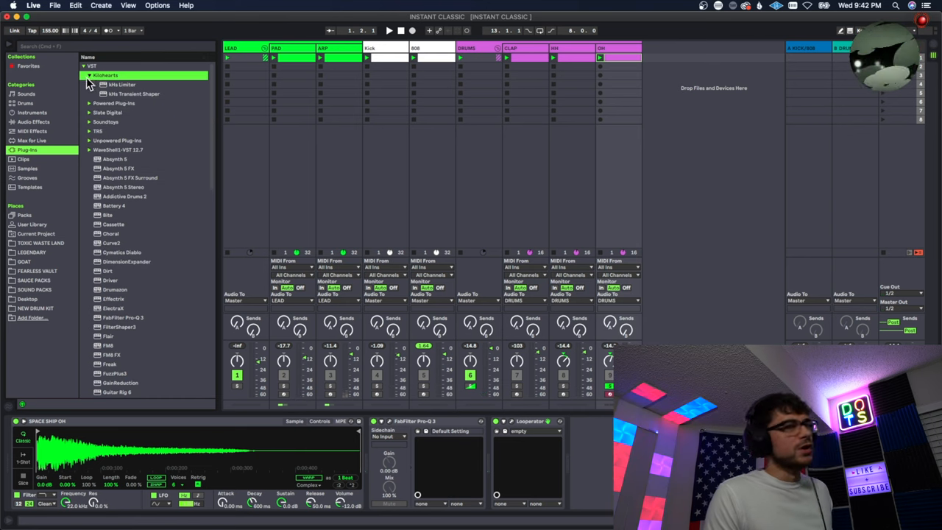
click(131, 94)
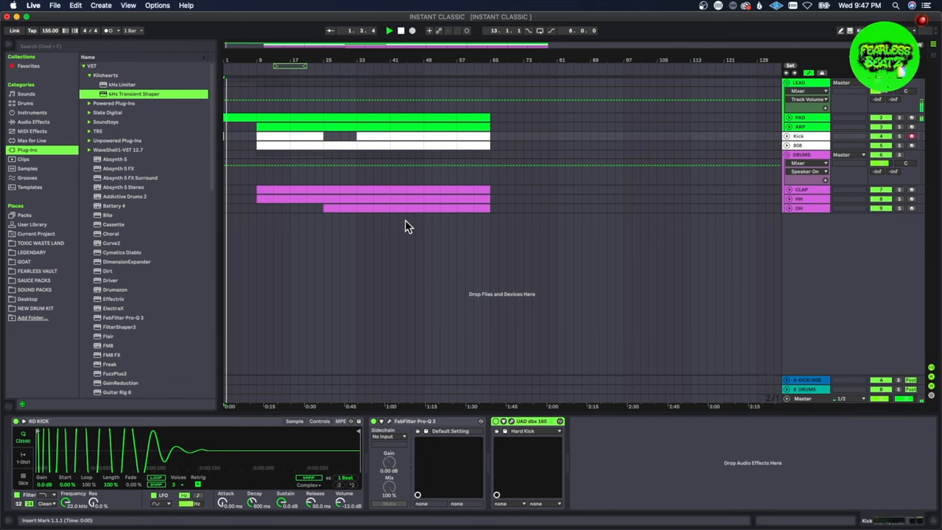
Return from the Arrangement view to the Session mixer after reviewing the clips.
key(tab)
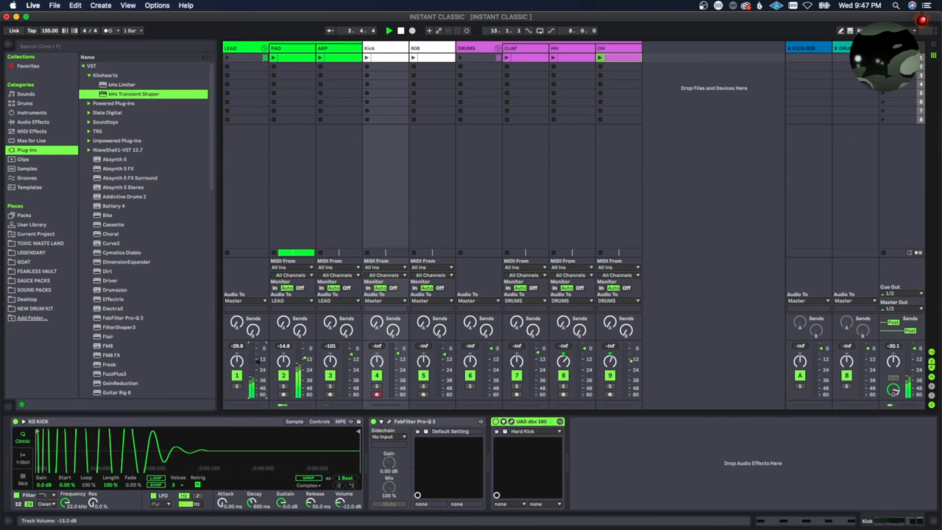